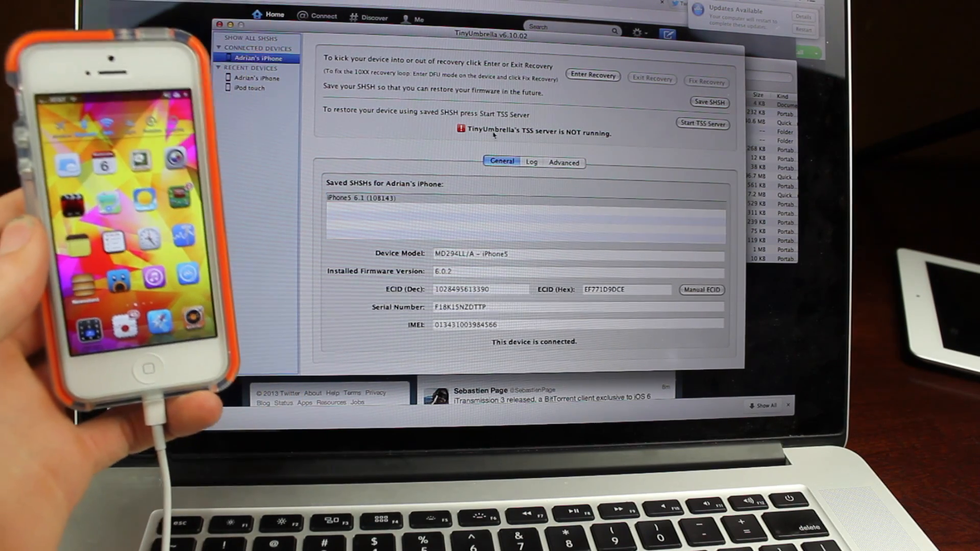
Step: Review the Advanced settings and the log confirming the 6.1 SHSH was saved
{"action": "left_click", "coordinate": [564, 163]}
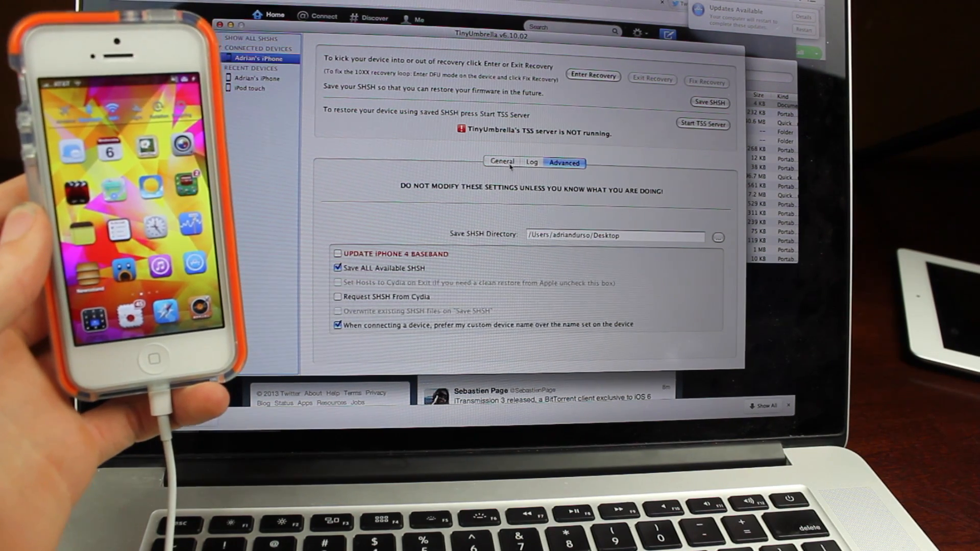
{"action": "left_click", "coordinate": [502, 162]}
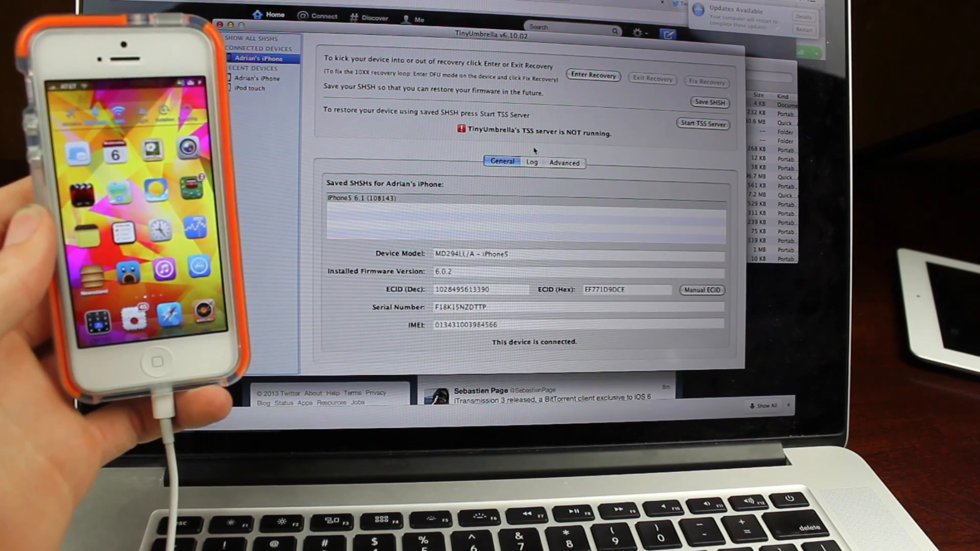
{"action": "left_click", "coordinate": [532, 163]}
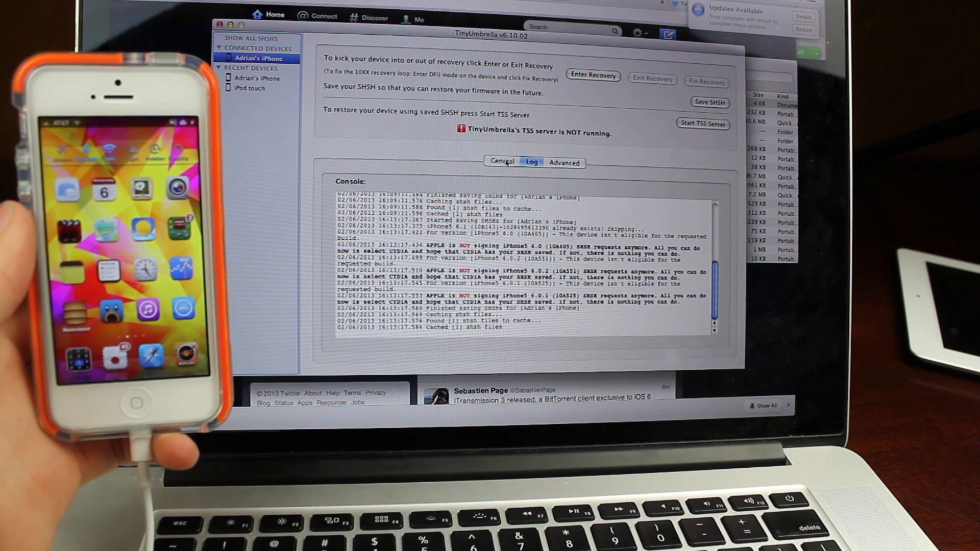
{"action": "left_click", "coordinate": [502, 162]}
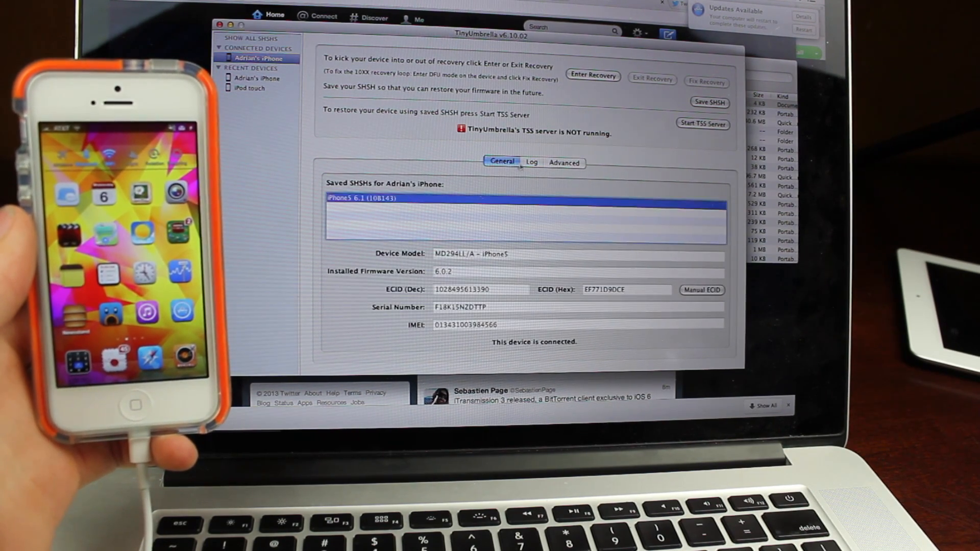
Step: Recheck the log, then show the Save SHSH Directory pointing to the Desktop
{"action": "left_click", "coordinate": [530, 162]}
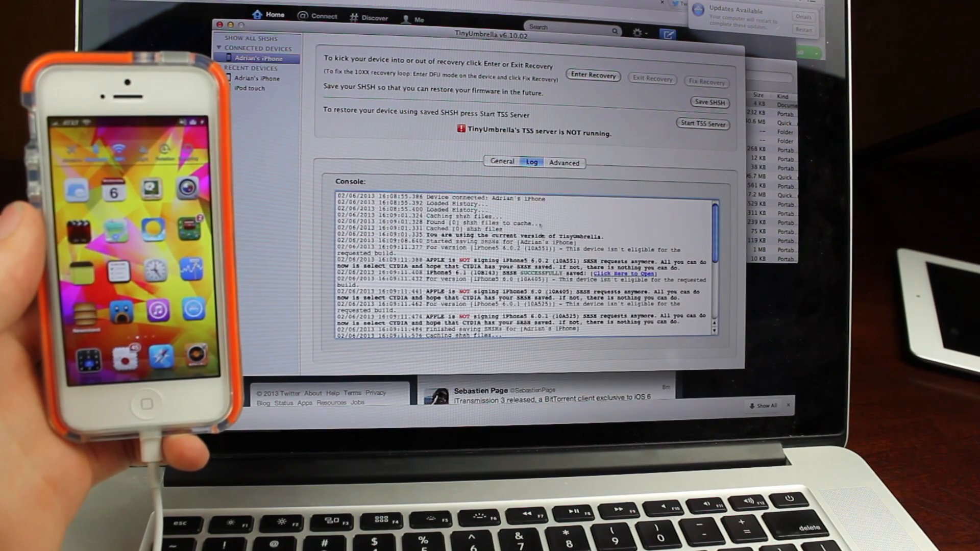
{"action": "left_click", "coordinate": [502, 163]}
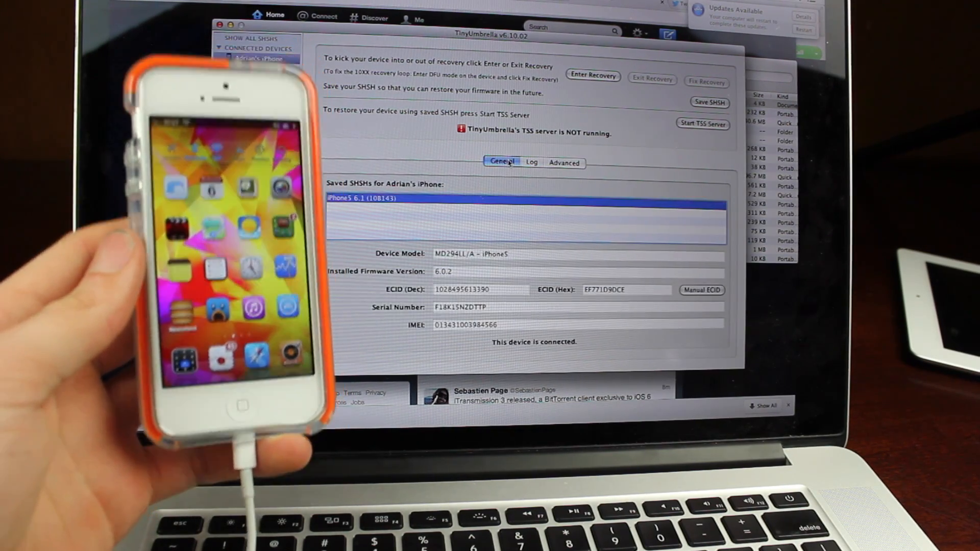
{"action": "left_click", "coordinate": [564, 163]}
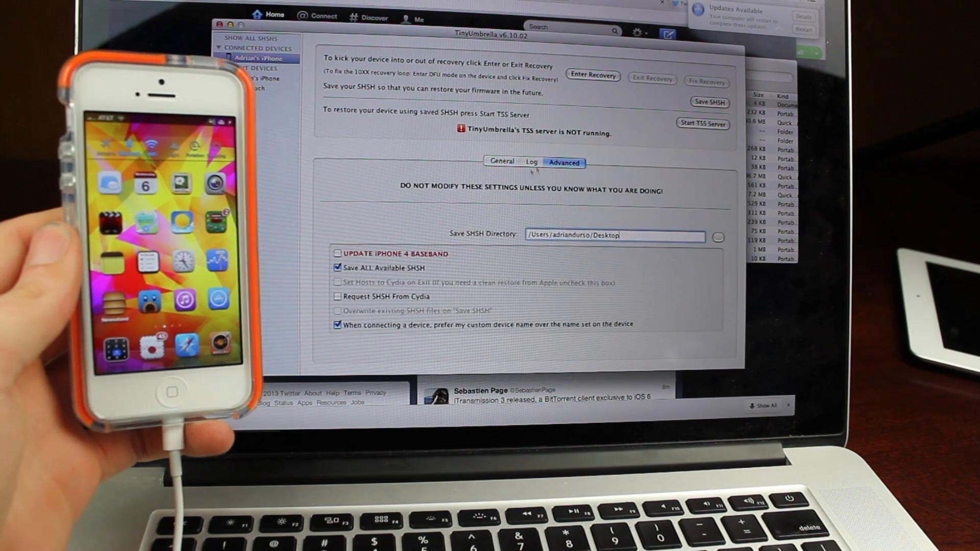